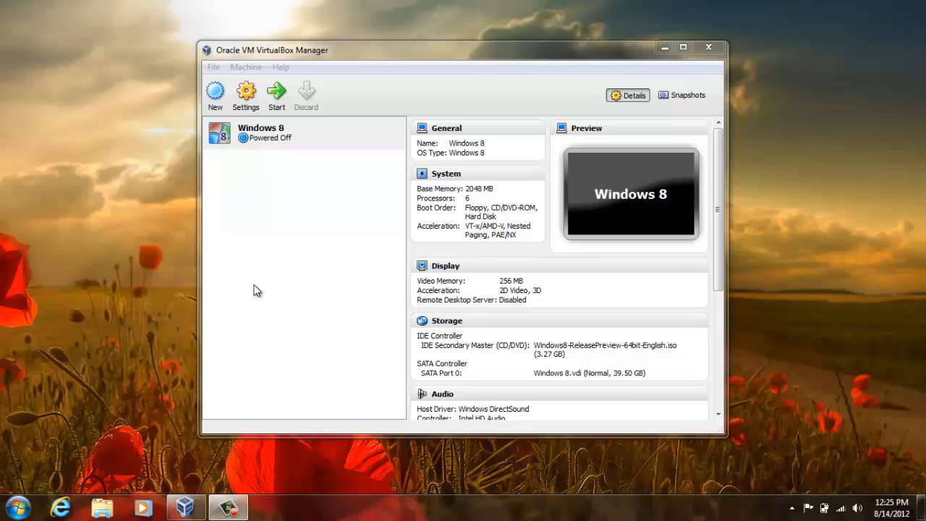
mouse_move(133, 214)
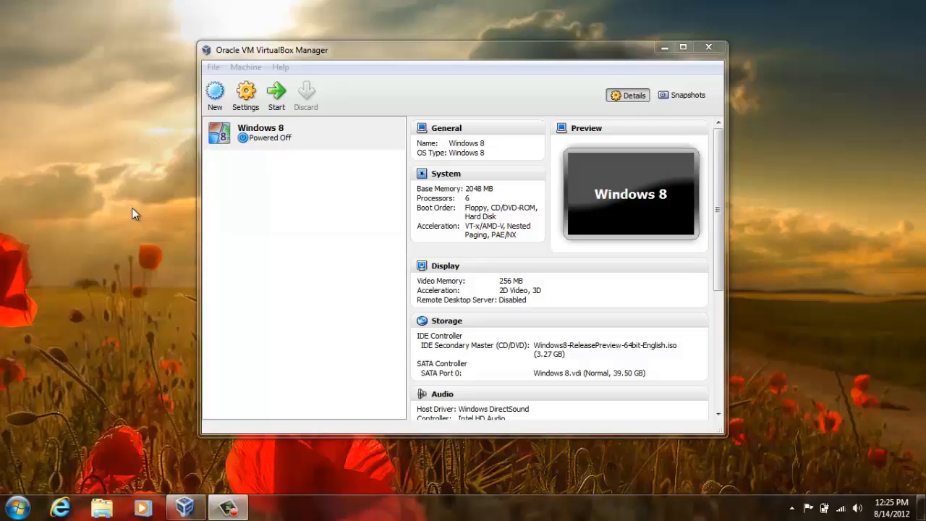
Start a new virtual machine named Ubuntu with OS type Linux, version Ubuntu.
right_click(133, 212)
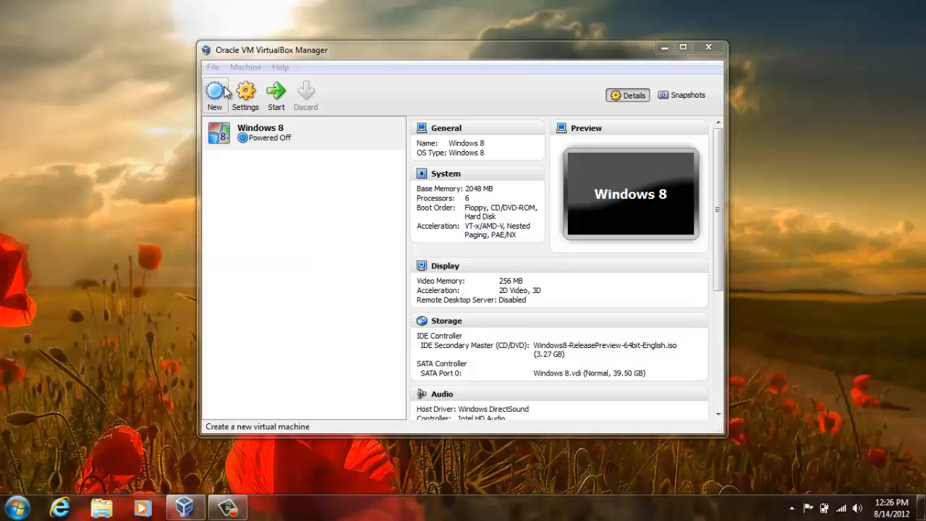
click(214, 90)
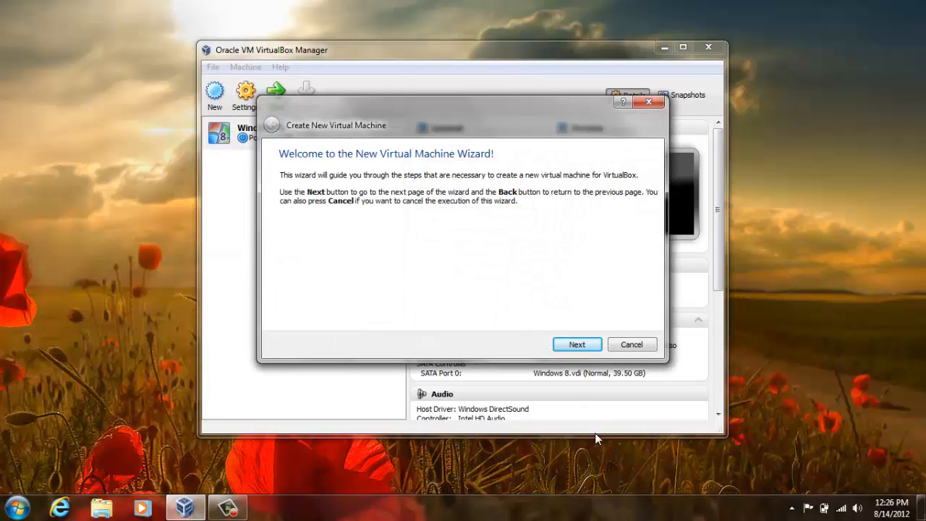
click(576, 345)
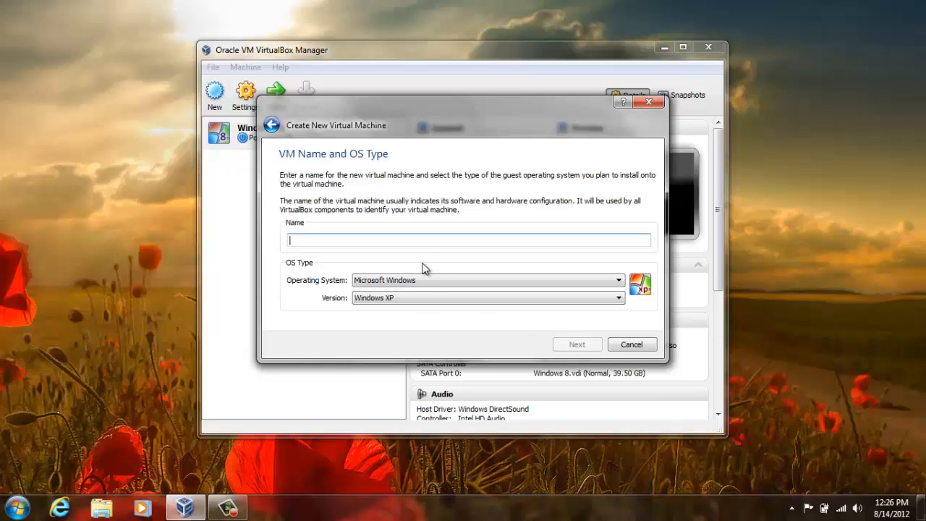
text(Ubuntu)
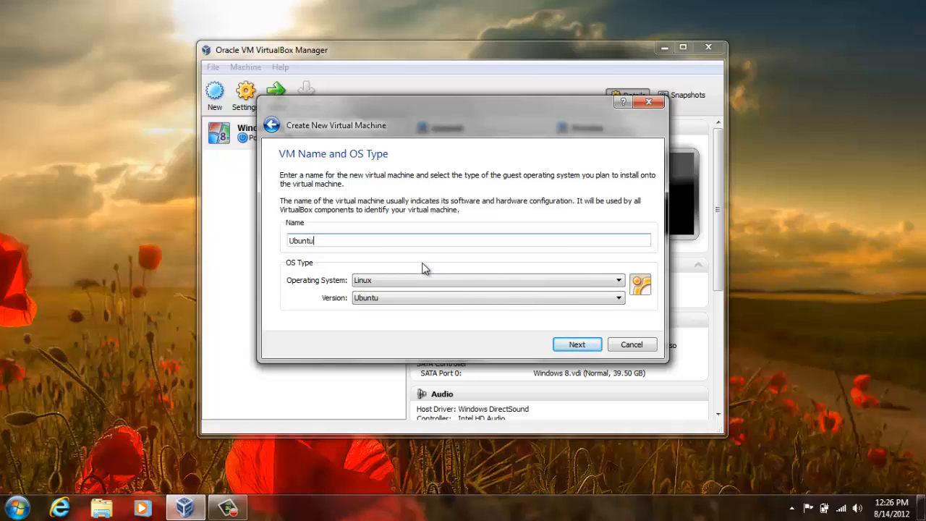
mouse_move(562, 344)
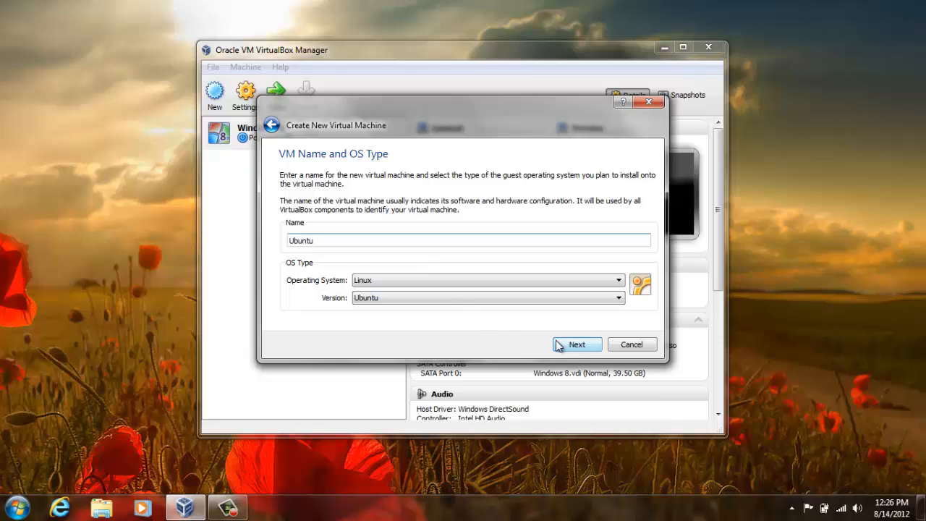
click(577, 345)
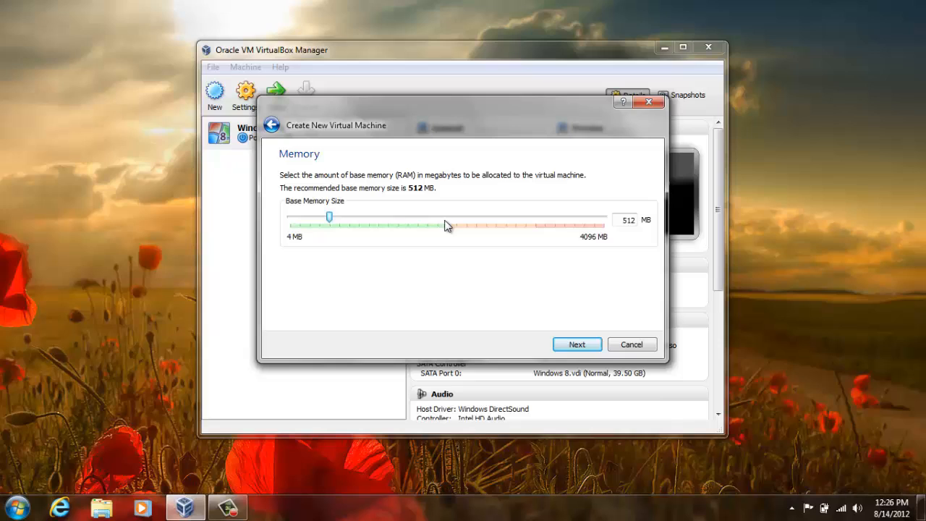
Give the machine 2125 MB of base memory and continue to the hard disk step.
drag(330, 217, 324, 217)
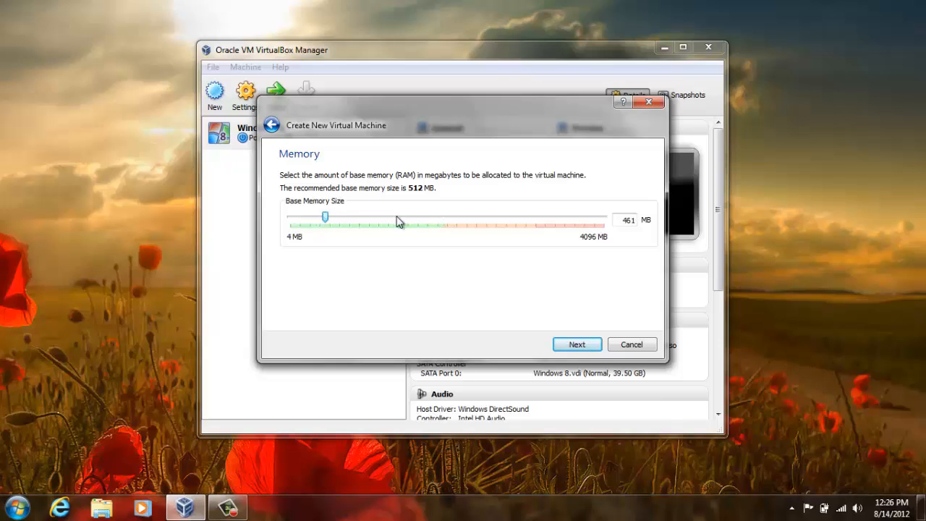
drag(324, 217, 393, 217)
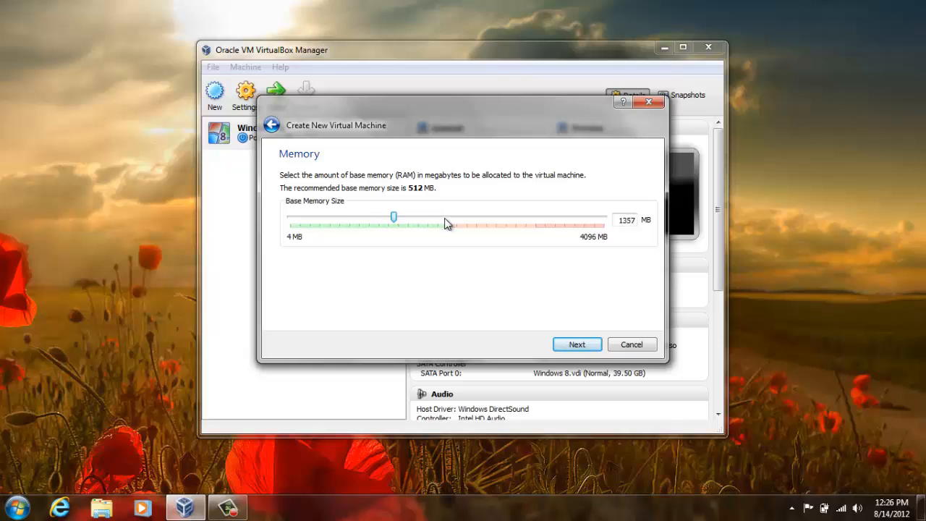
drag(394, 217, 443, 218)
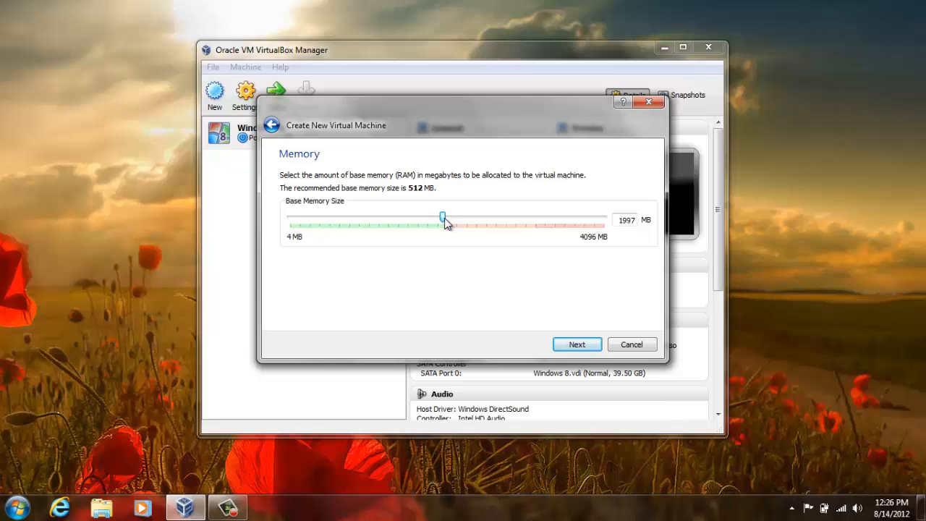
drag(443, 216, 452, 216)
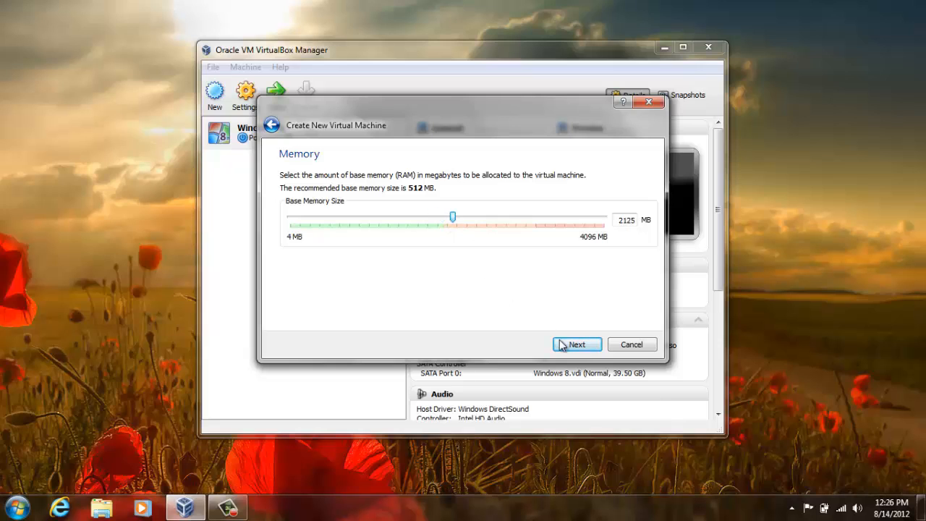
click(577, 345)
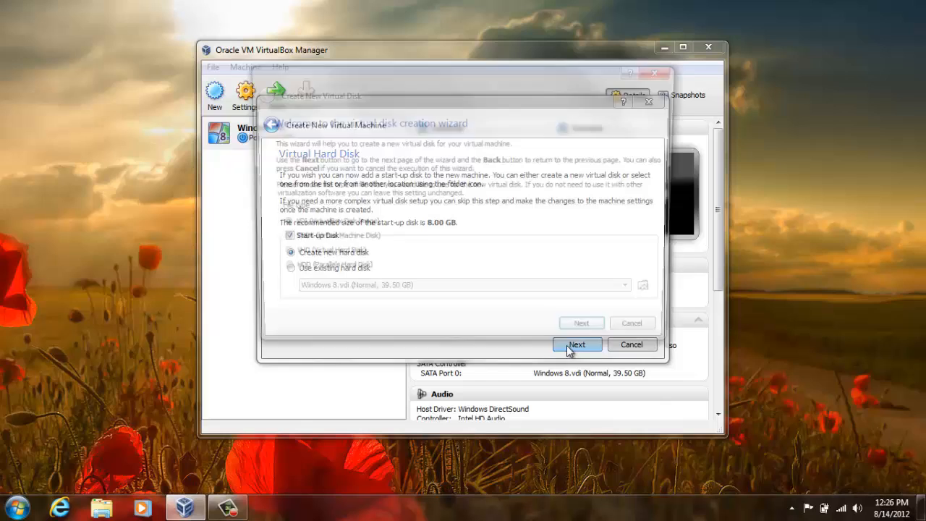
Create a dynamically allocated virtual disk of 30.18 GB for the machine.
click(577, 344)
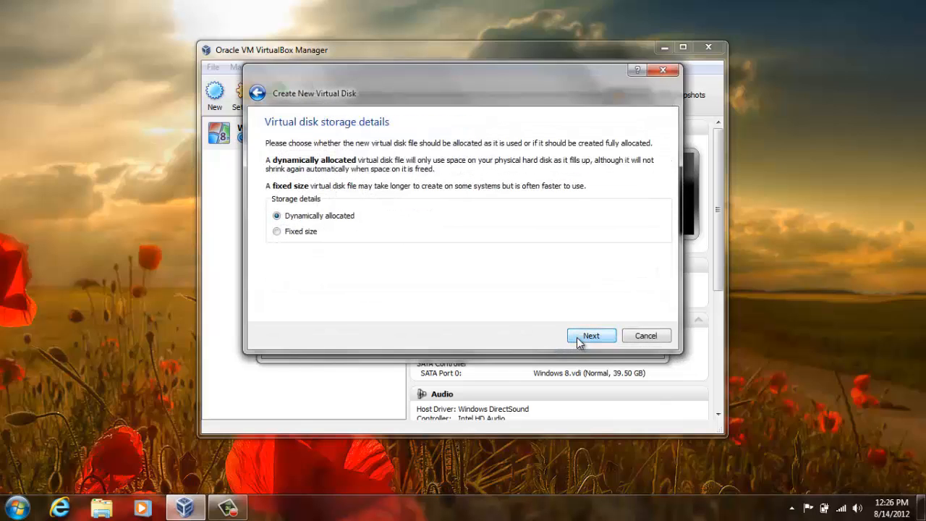
click(591, 336)
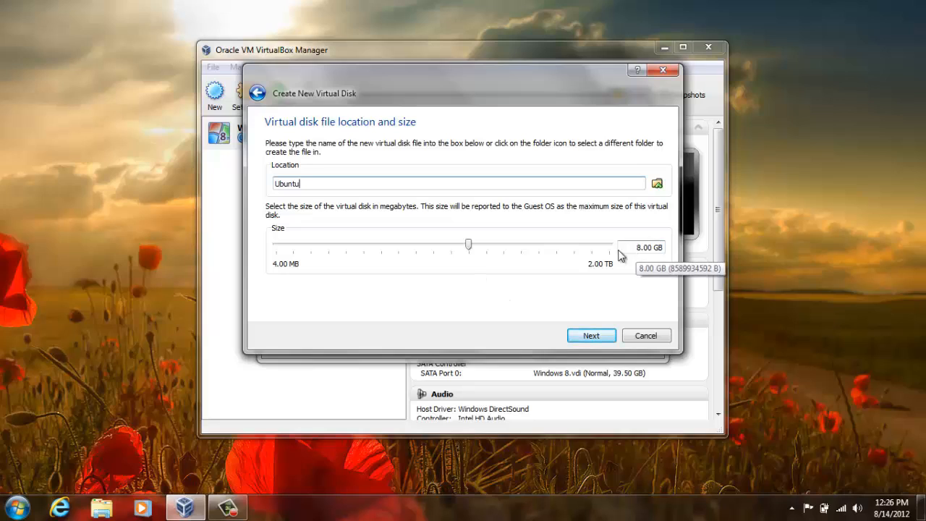
drag(469, 243, 450, 243)
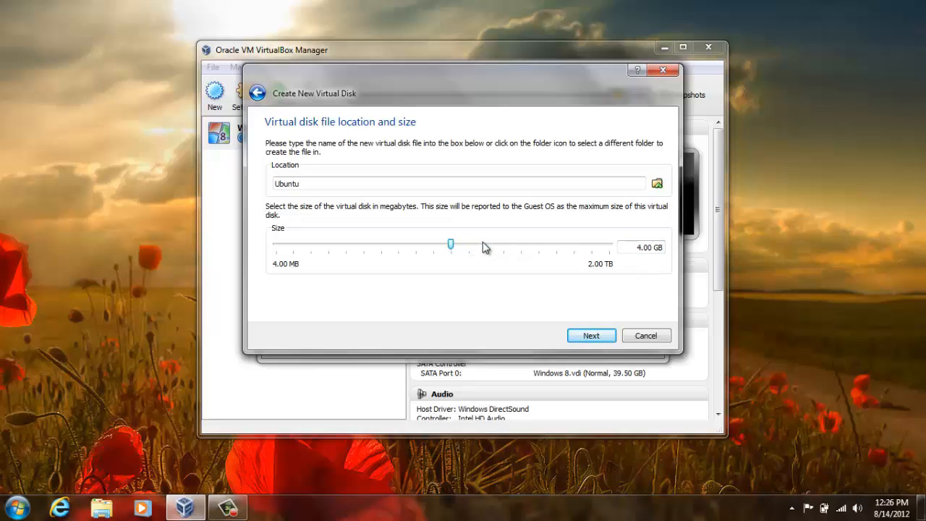
drag(450, 243, 480, 243)
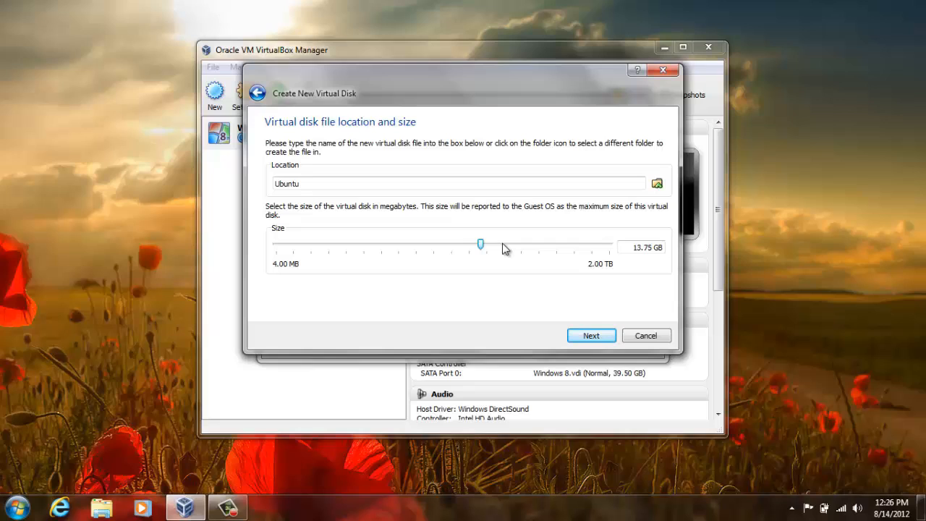
drag(481, 243, 500, 243)
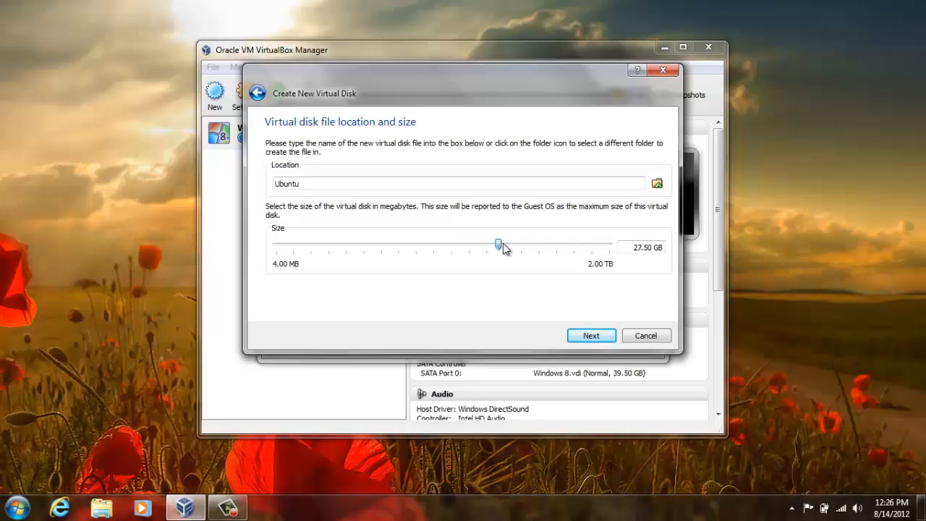
drag(498, 244, 501, 243)
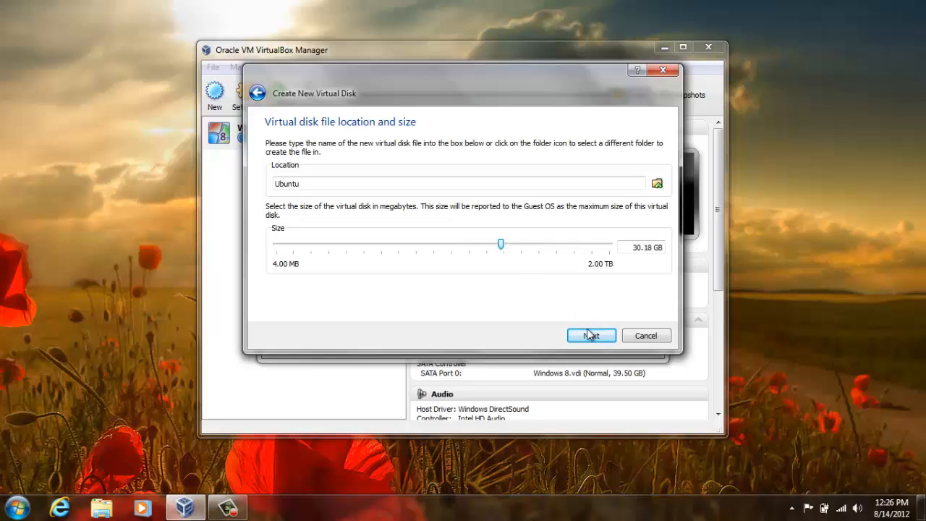
click(591, 336)
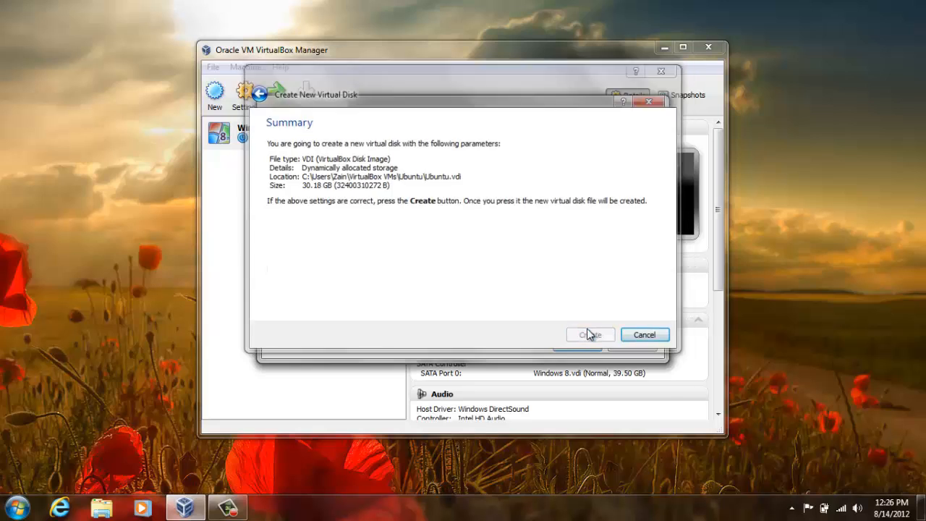
click(591, 334)
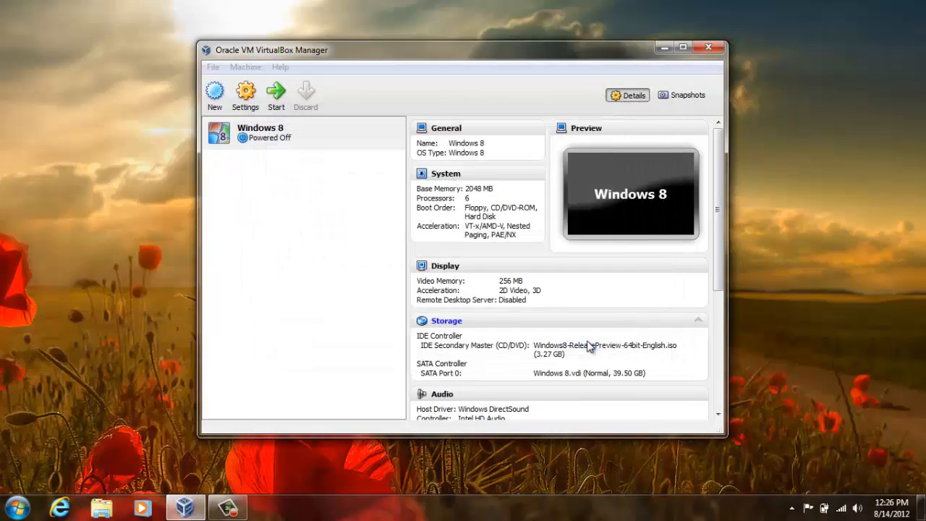
Finish the wizard so the powered-off Ubuntu machine appears in the list.
click(290, 166)
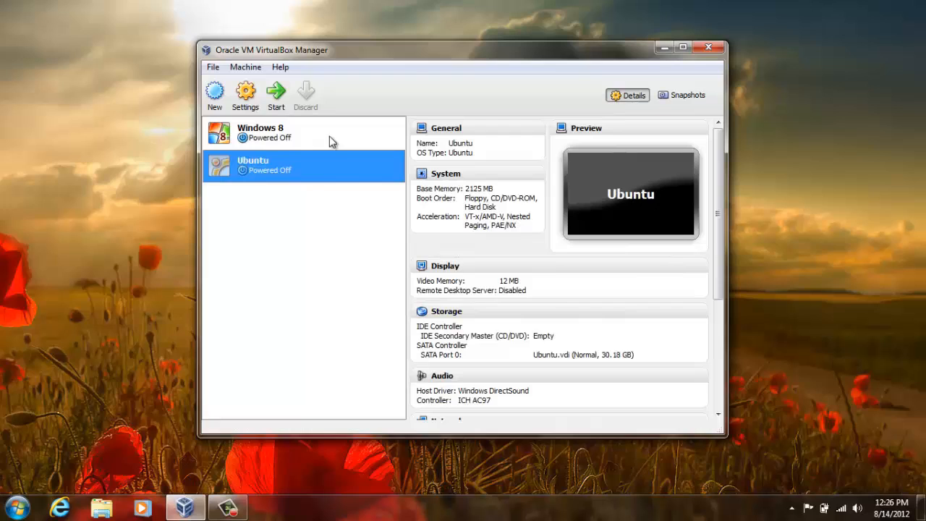
mouse_move(298, 169)
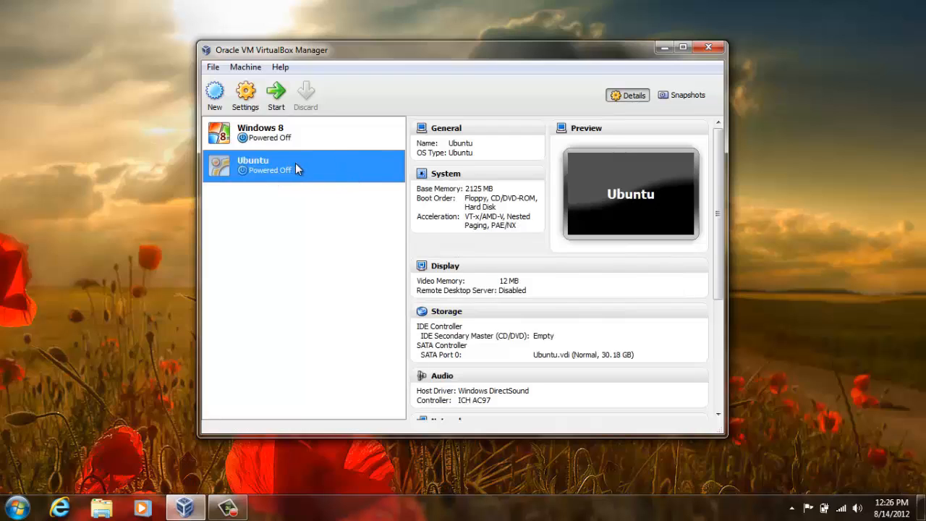
mouse_move(296, 170)
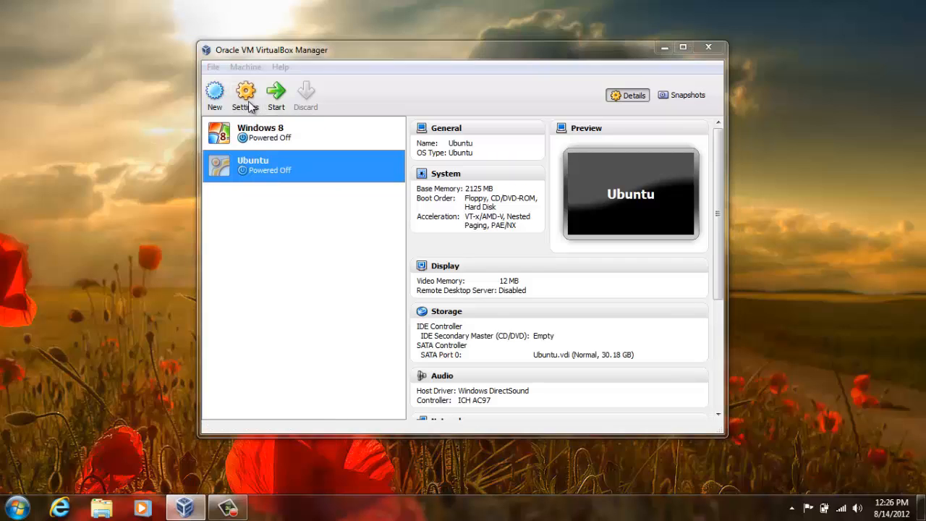
In the Ubuntu machine's System settings, raise the processor count to 4 CPUs.
click(246, 93)
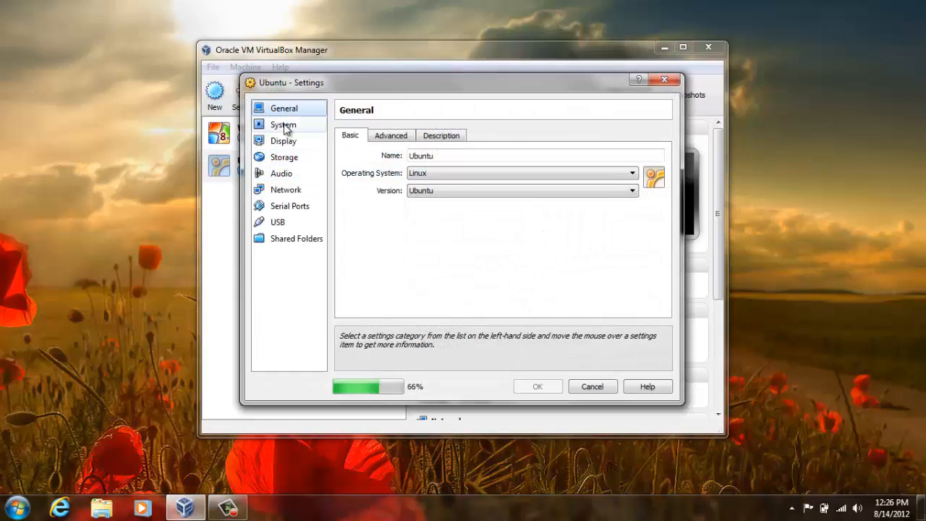
click(283, 125)
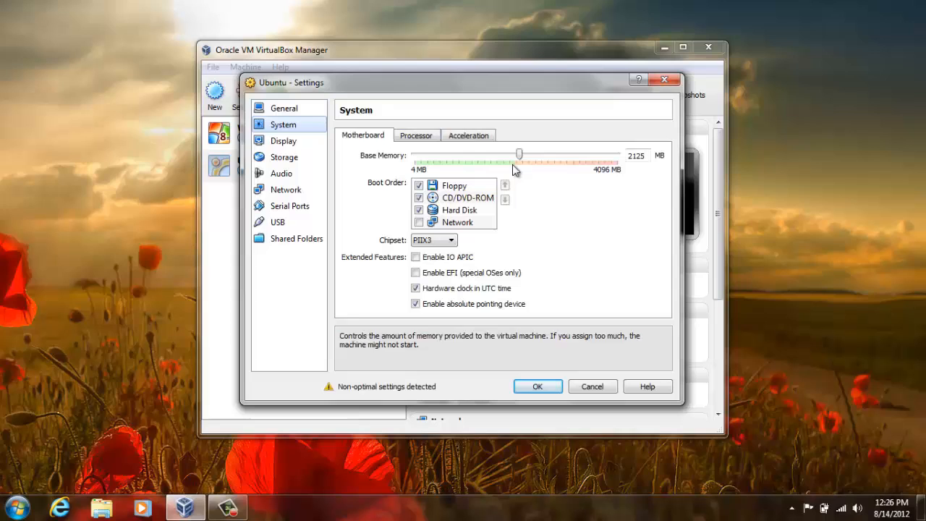
click(417, 136)
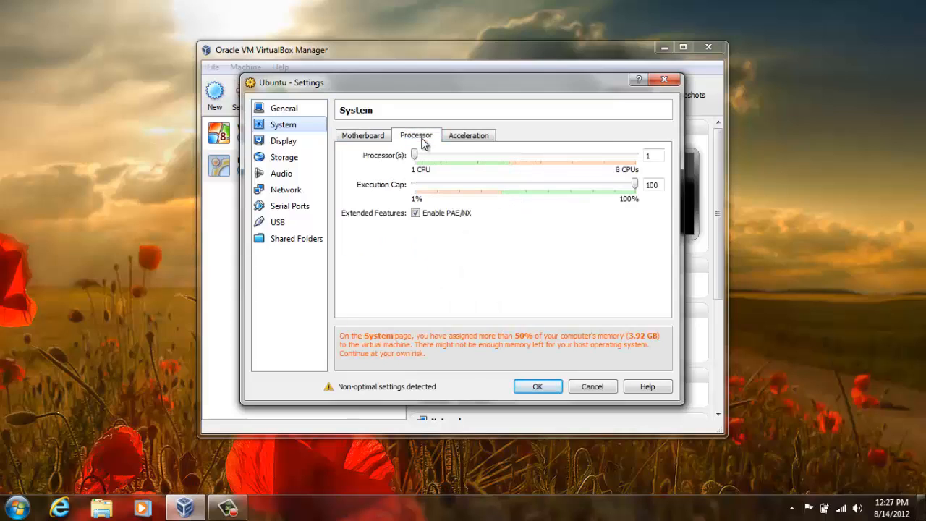
drag(414, 155, 446, 155)
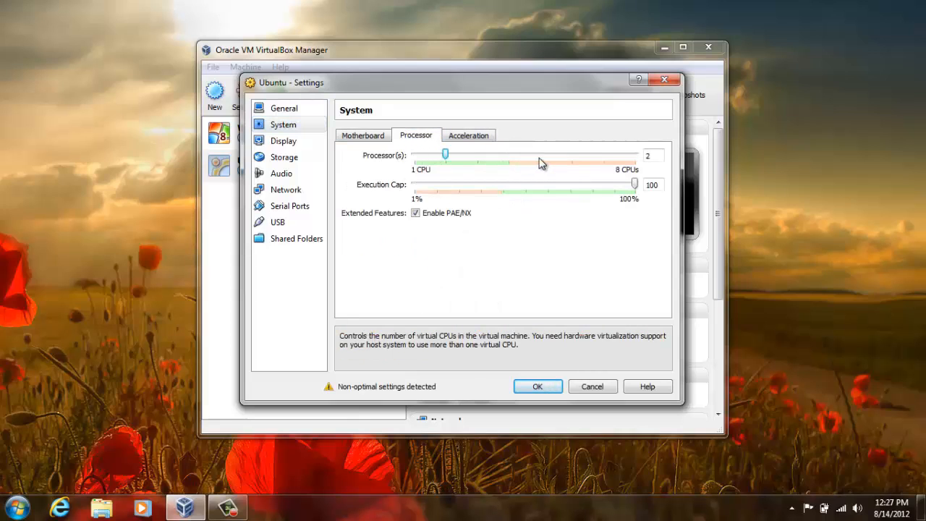
drag(446, 153, 508, 154)
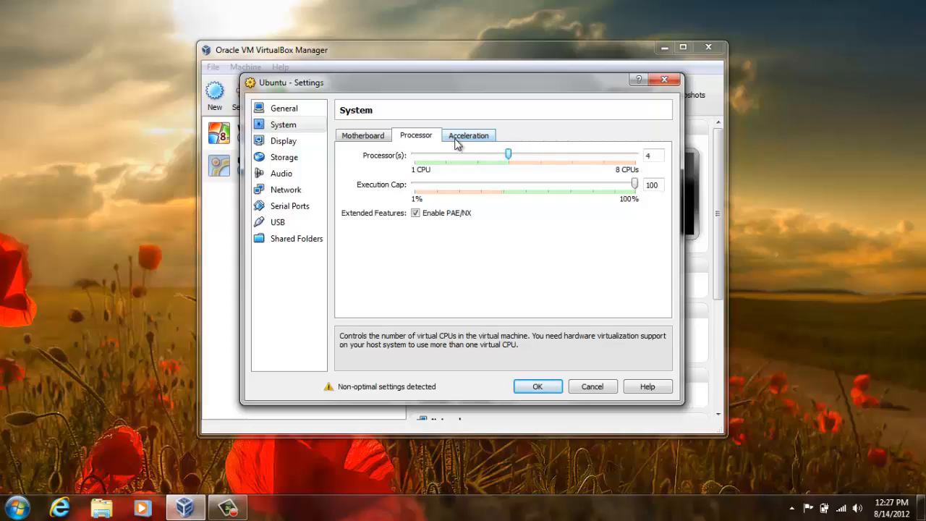
click(469, 136)
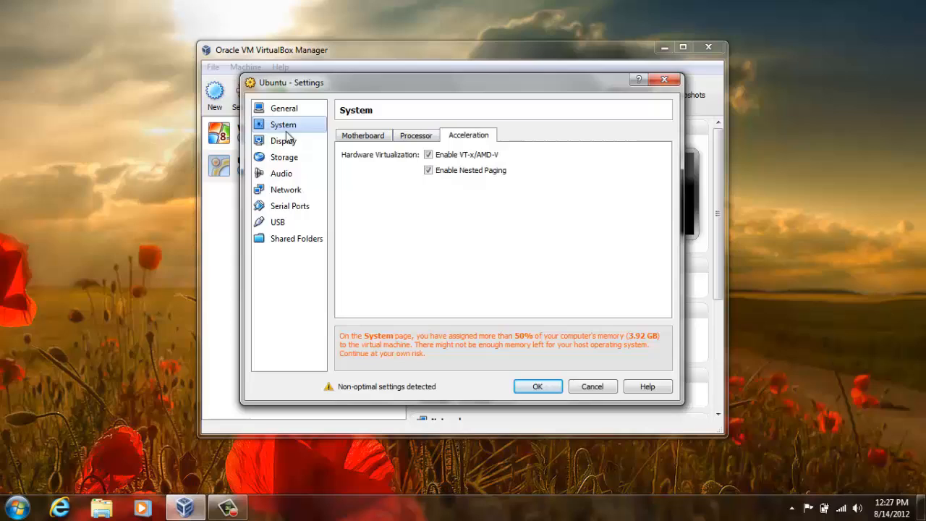
Set 128 MB video memory with 3D acceleration enabled and save the settings.
click(283, 140)
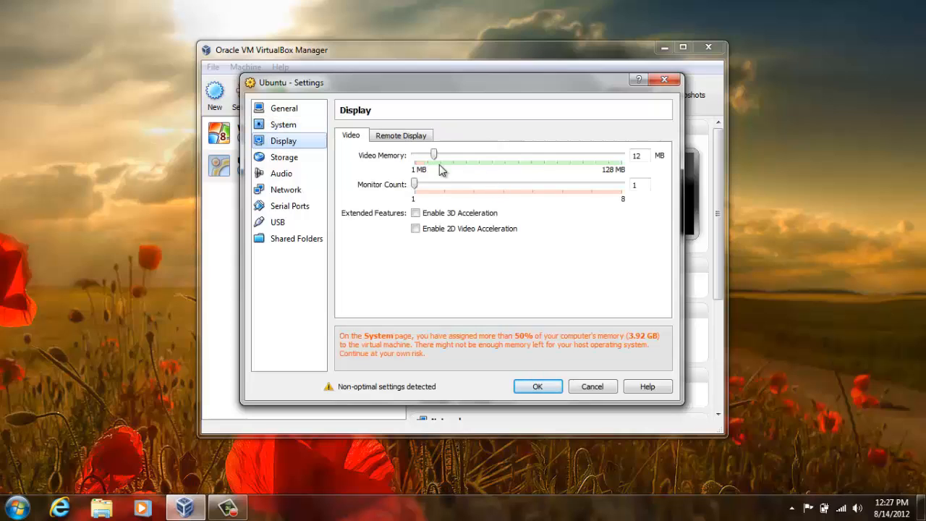
drag(433, 153, 621, 153)
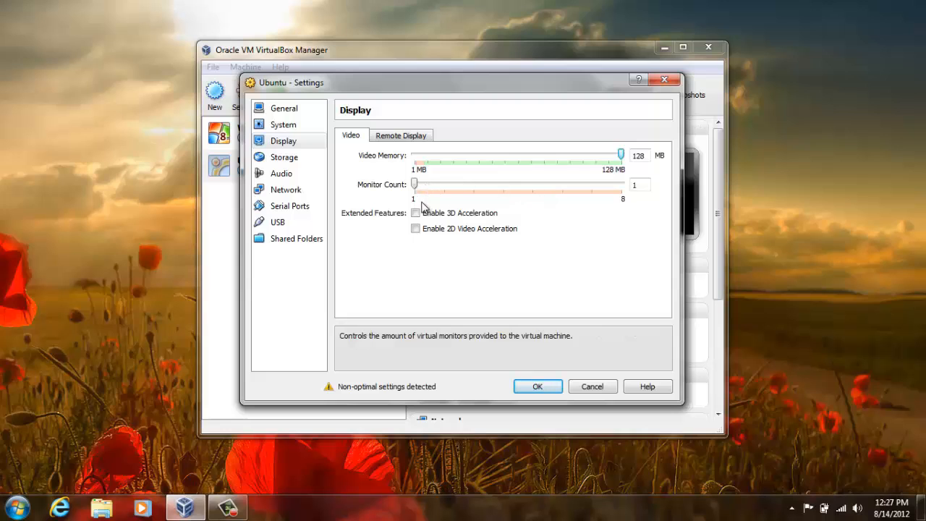
click(415, 213)
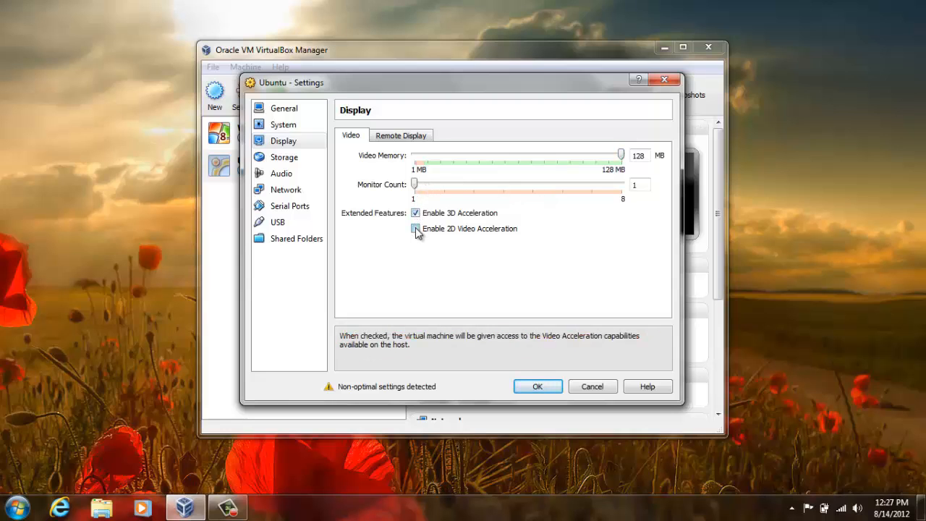
click(538, 386)
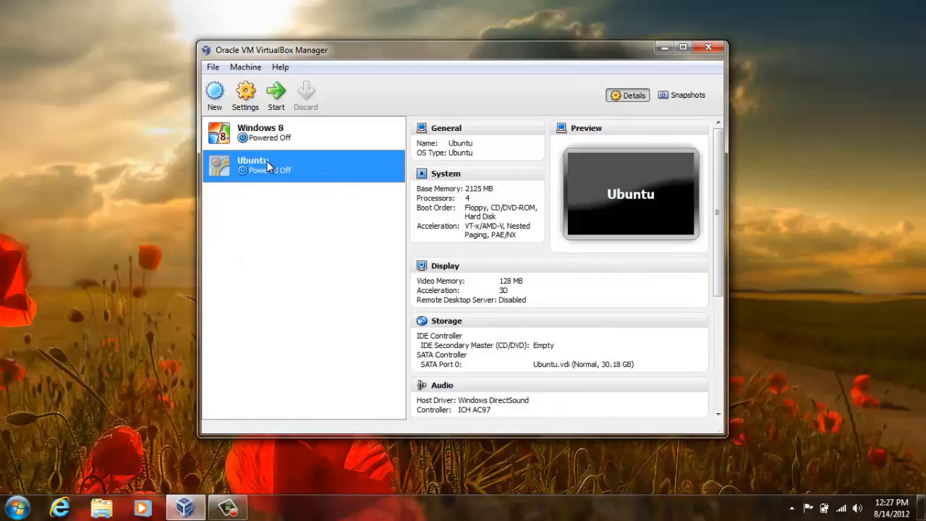
Start the Ubuntu machine and browse for installation media in the First Run Wizard.
click(275, 94)
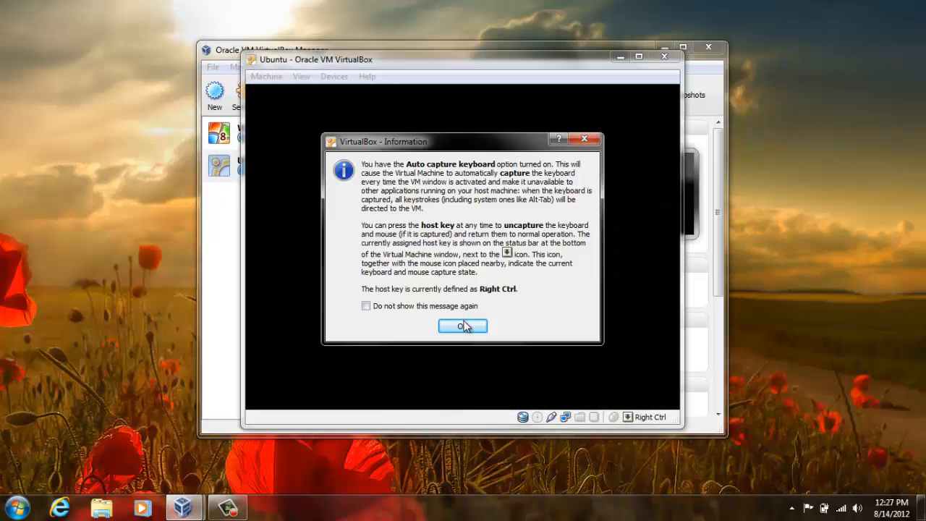
click(463, 325)
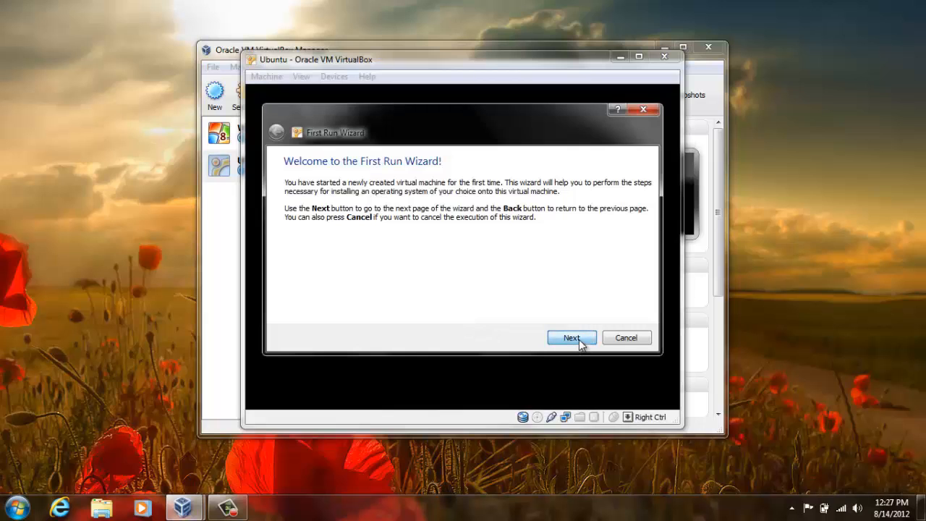
click(572, 338)
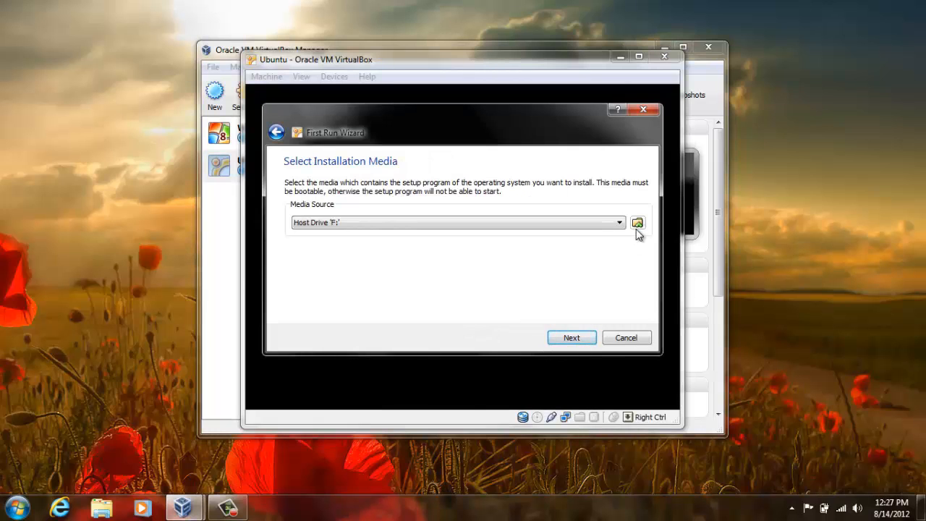
click(637, 223)
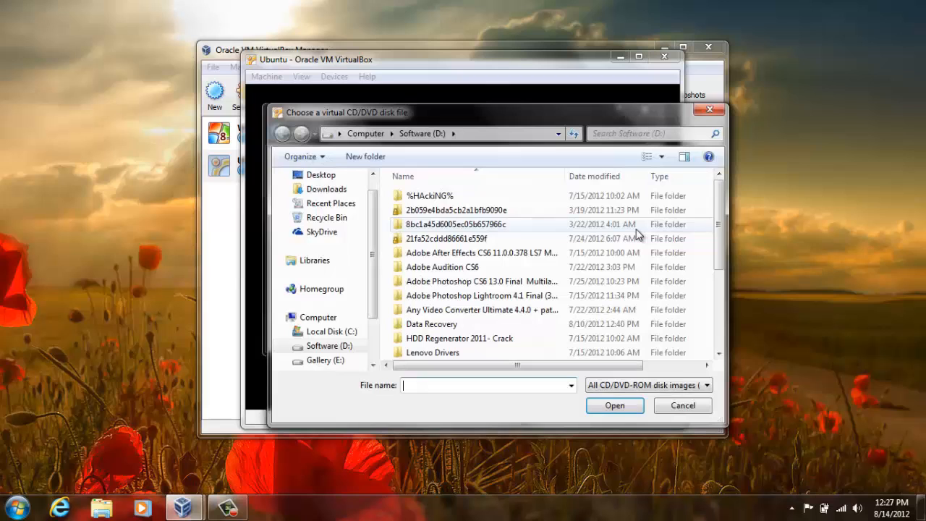
scroll(down, 3)
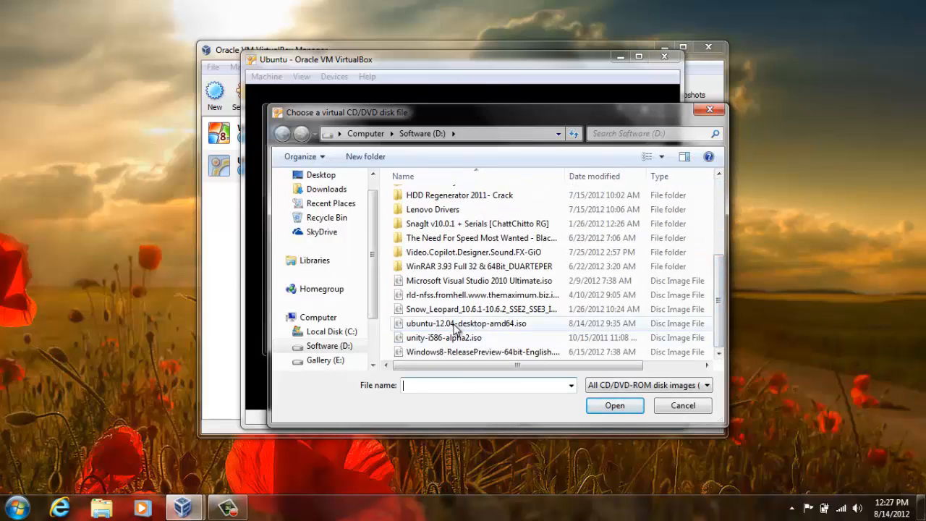
Choose ubuntu-12.04-desktop-amd64.iso as boot media and boot the VM from it.
click(464, 324)
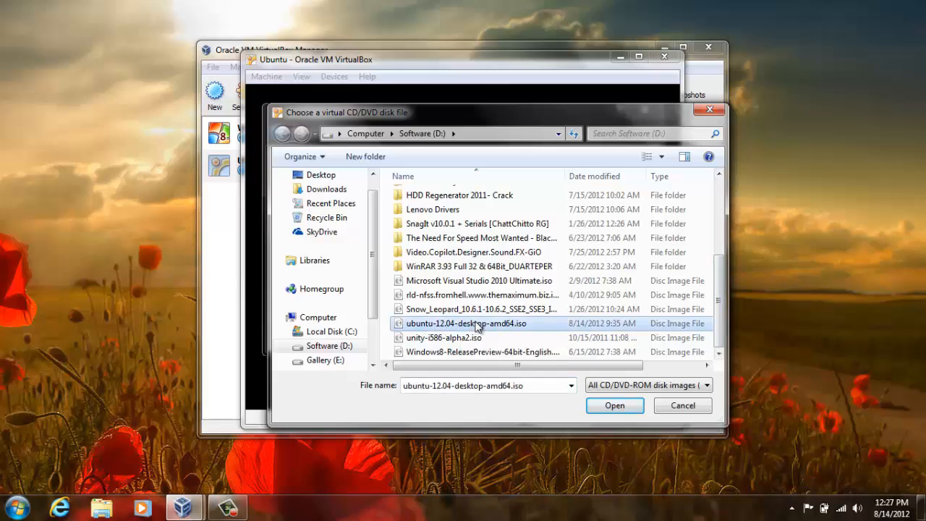
click(615, 405)
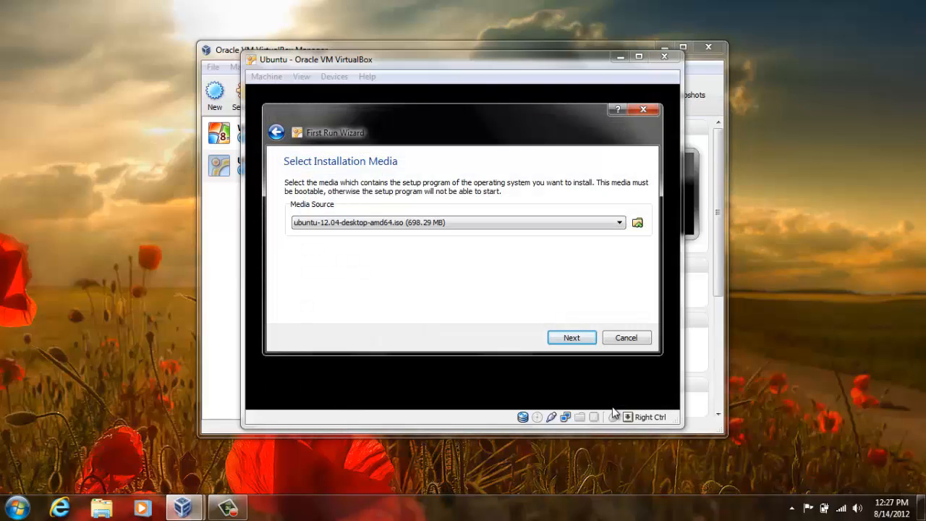
click(572, 337)
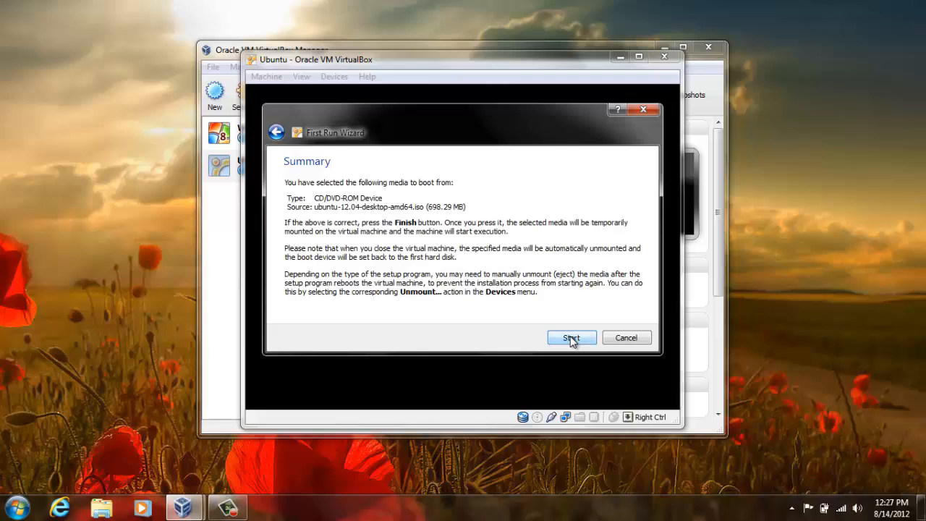
click(571, 338)
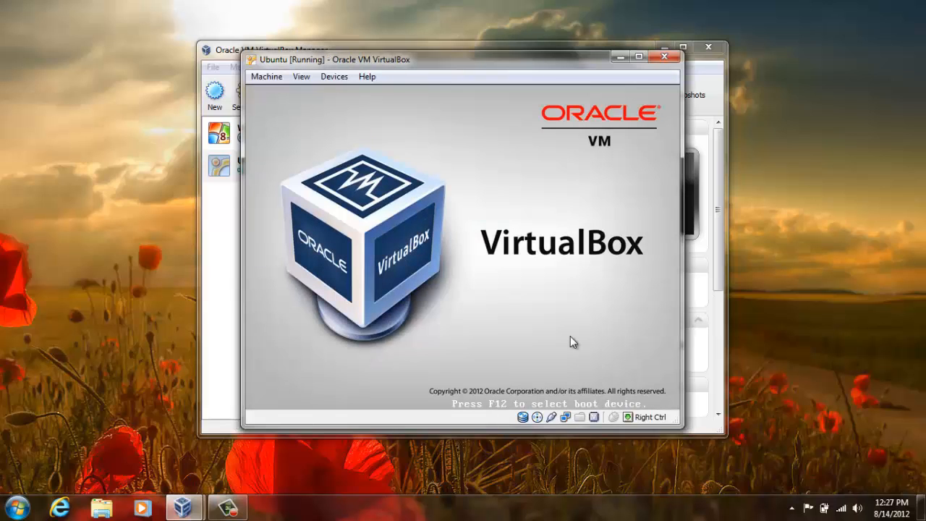
Switch the running VM to fullscreen and dismiss the mouse integration notice.
click(299, 77)
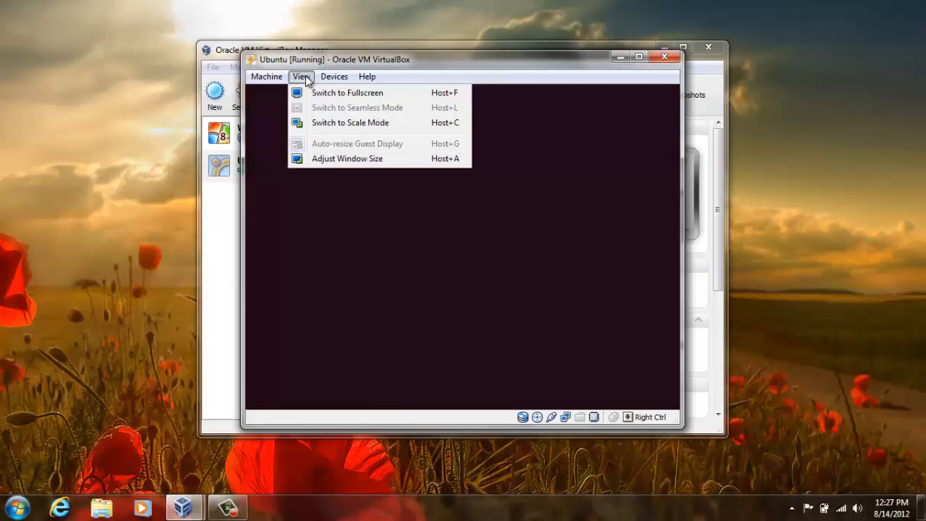
click(346, 92)
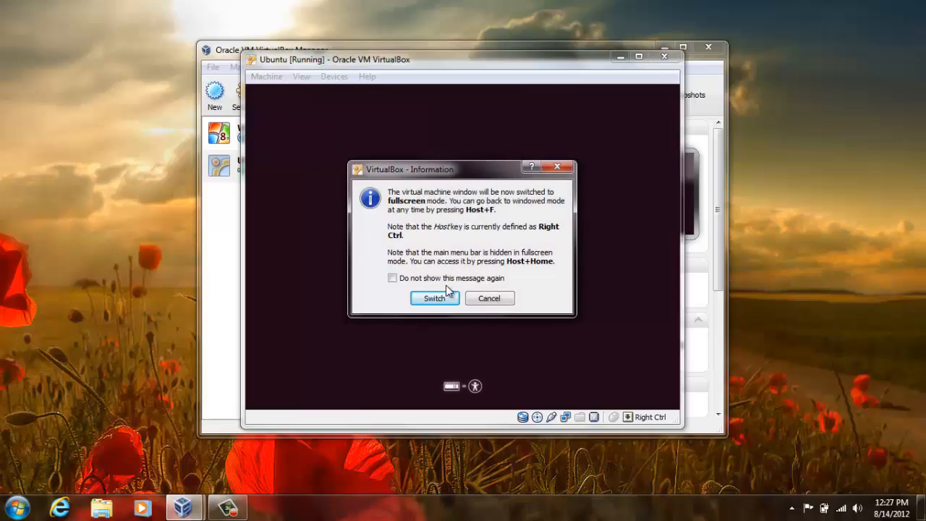
click(434, 299)
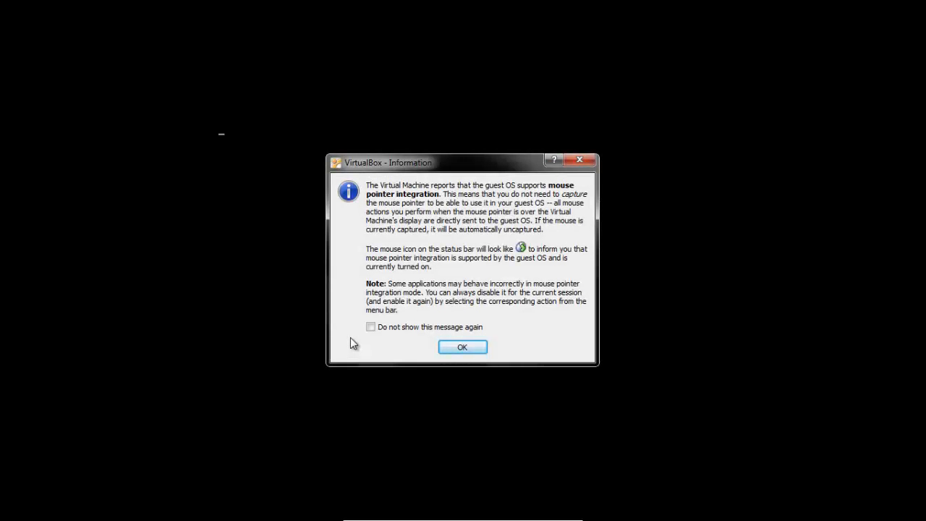
click(464, 347)
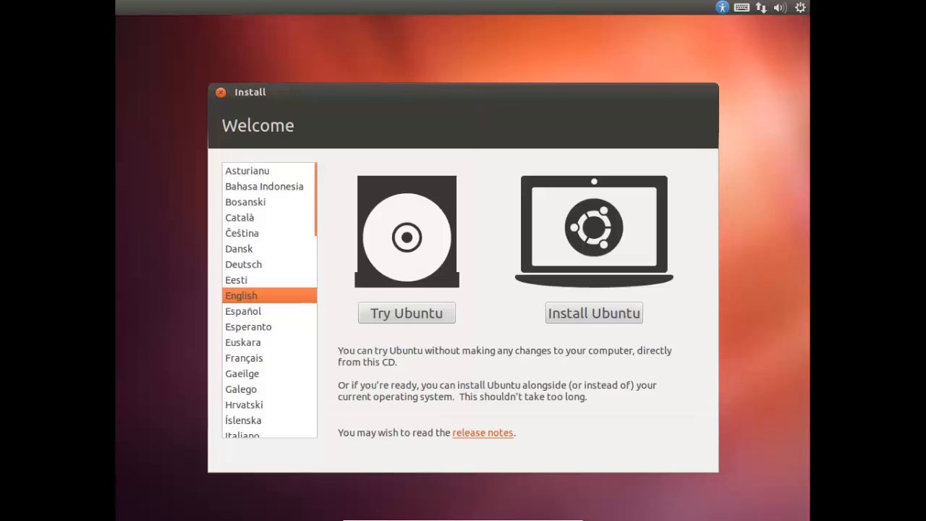
mouse_move(617, 123)
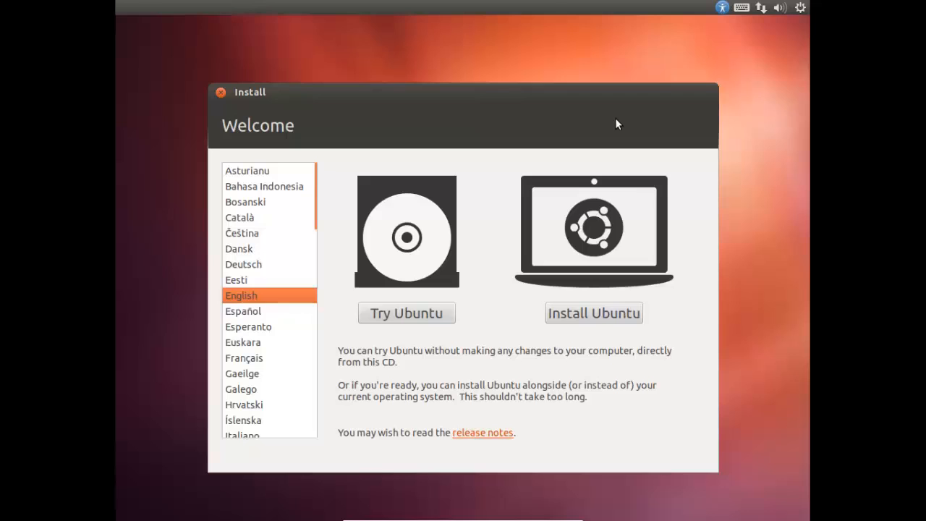
mouse_move(546, 203)
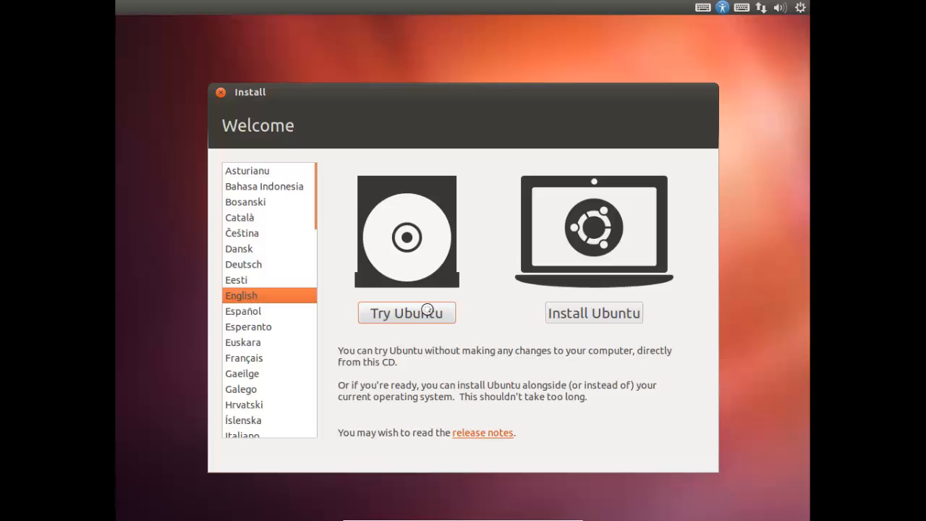
Choose Try Ubuntu to run the live session without installing.
click(406, 313)
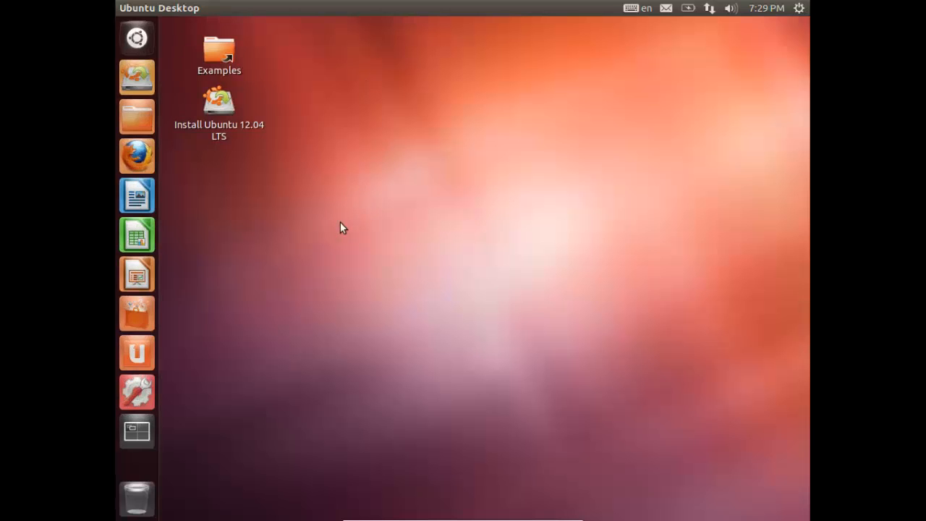
mouse_move(169, 115)
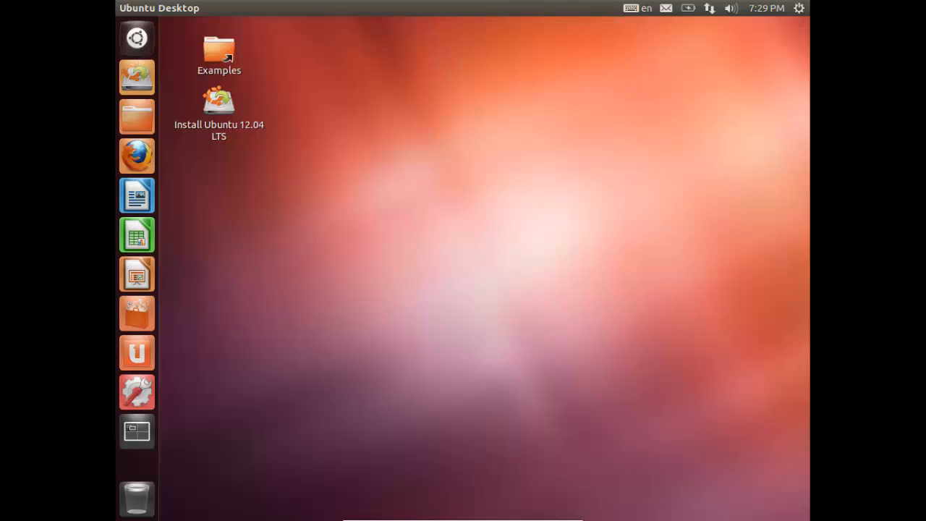
mouse_move(124, 265)
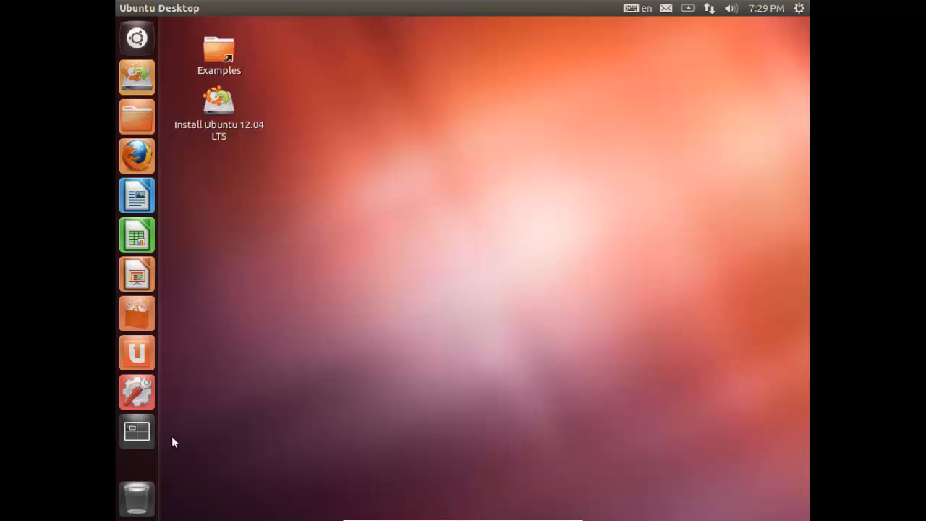
mouse_move(139, 38)
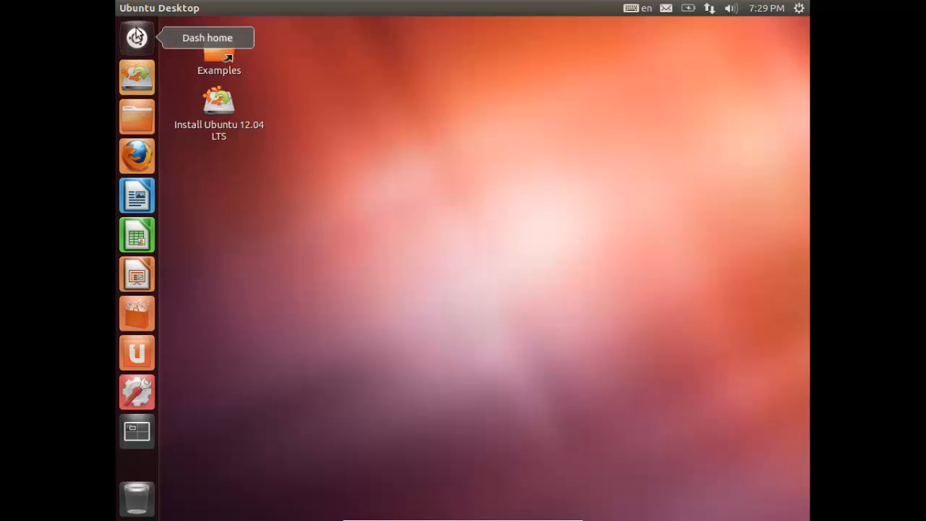
Bring up the Dash home from the Unity launcher.
click(137, 38)
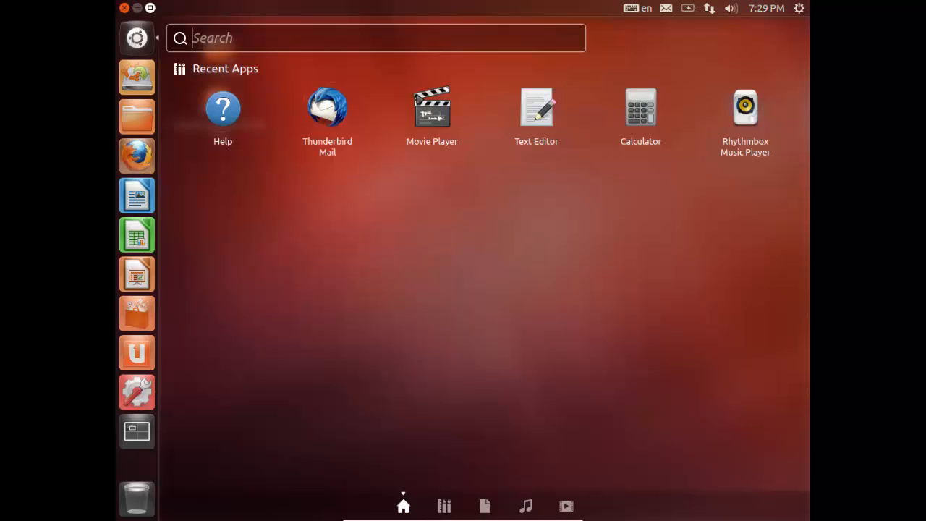
mouse_move(148, 162)
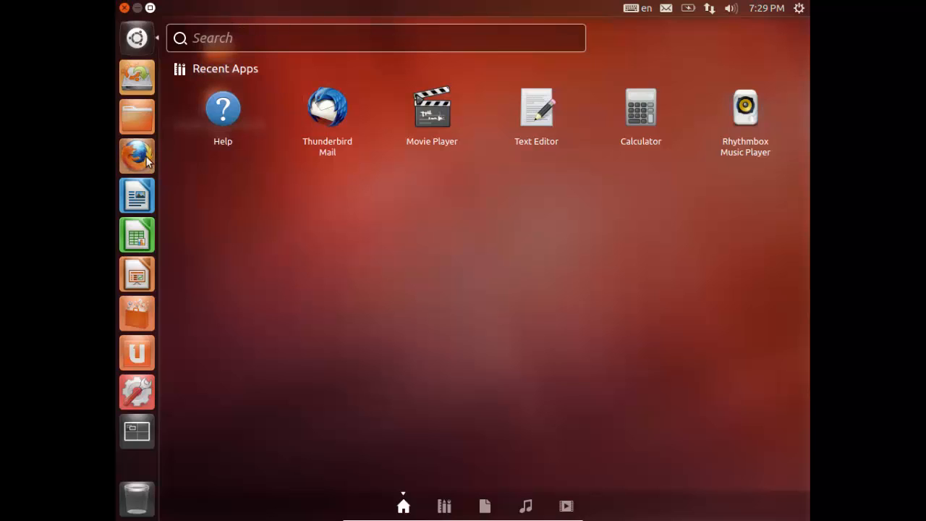
Launch Firefox from the launcher and navigate to youtube.com.
click(137, 156)
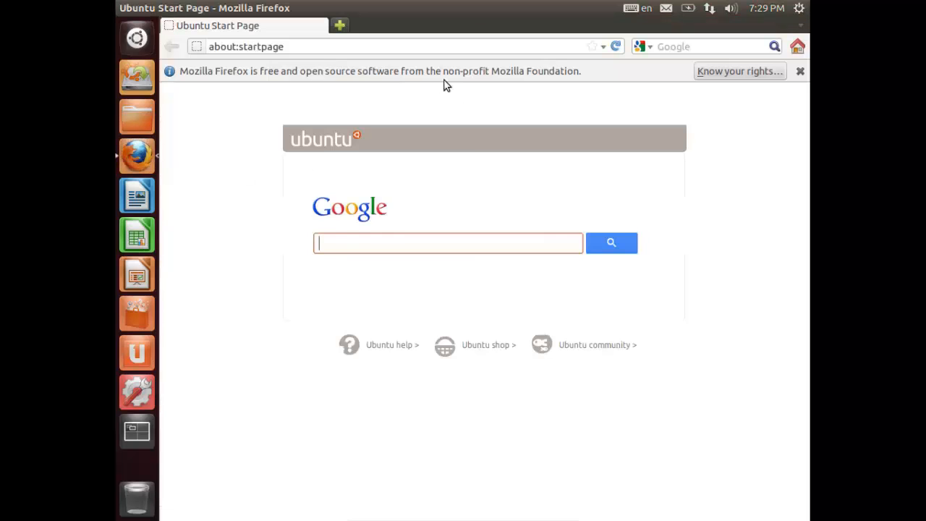
mouse_move(466, 158)
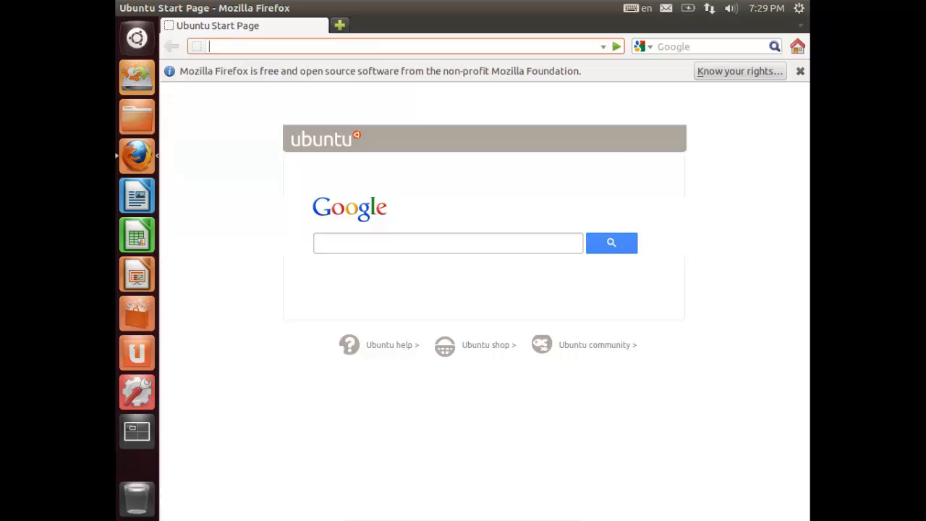
text(youtu)
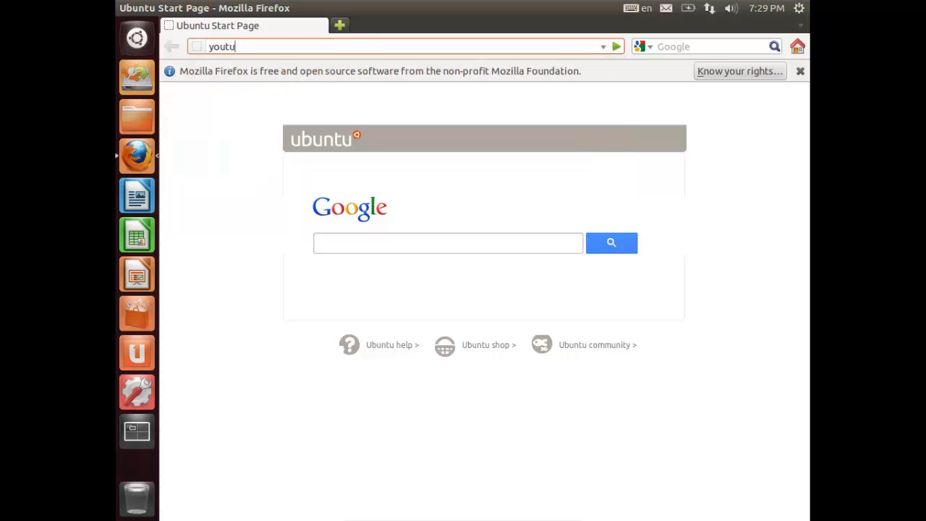
text(be.co)
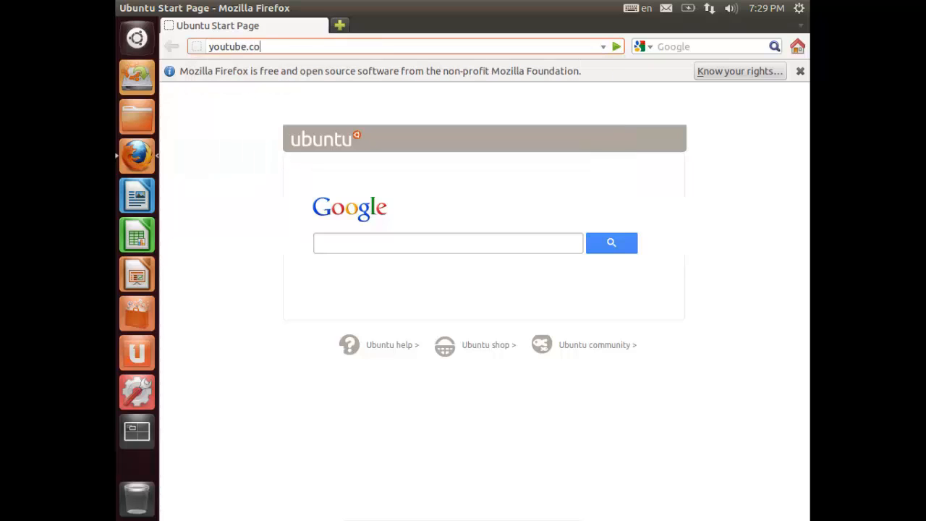
key(Return)
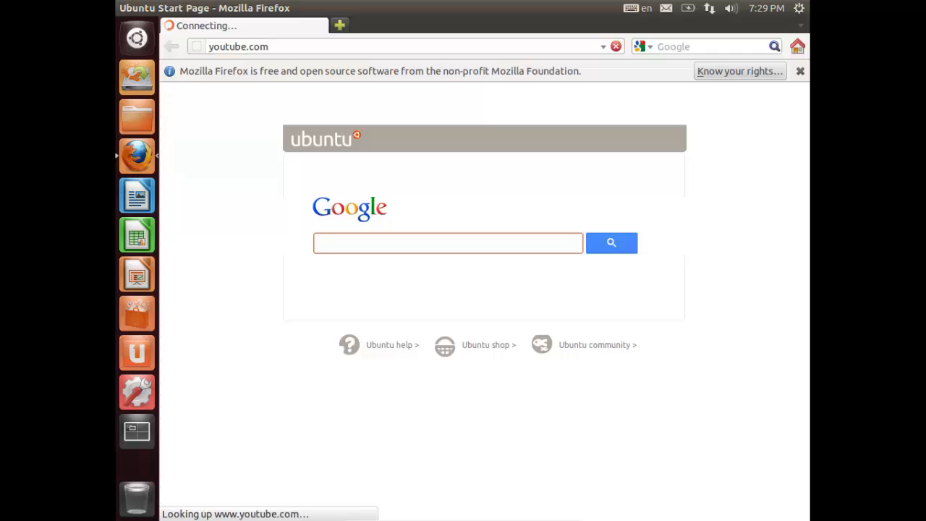